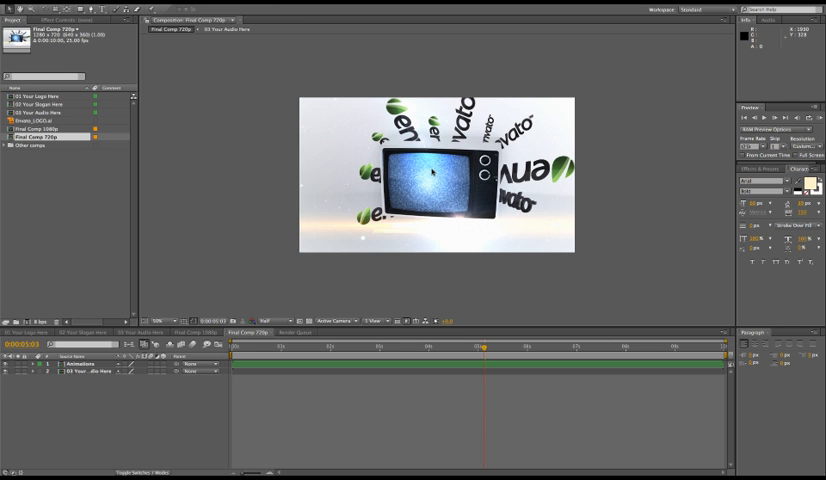
pyautogui.moveTo(430, 170)
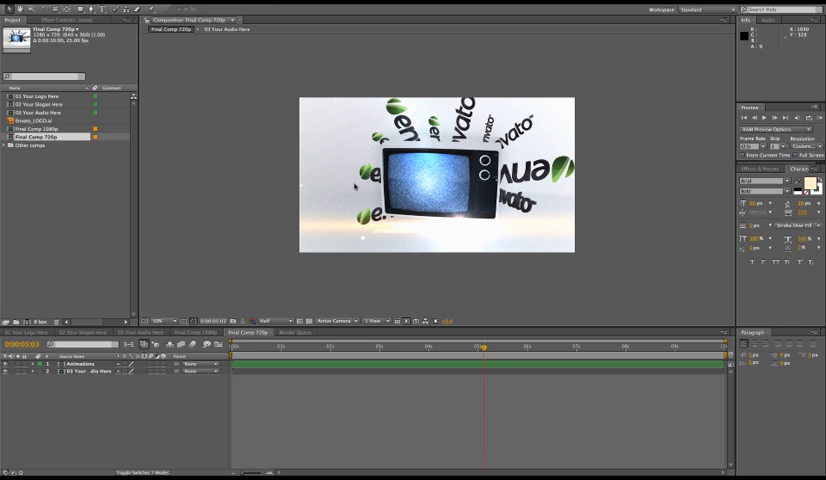
pyautogui.moveTo(352, 182)
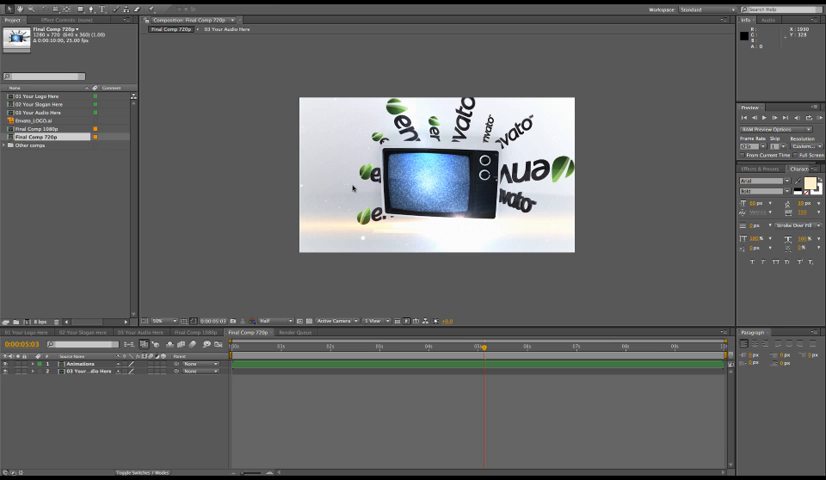
pyautogui.moveTo(501, 182)
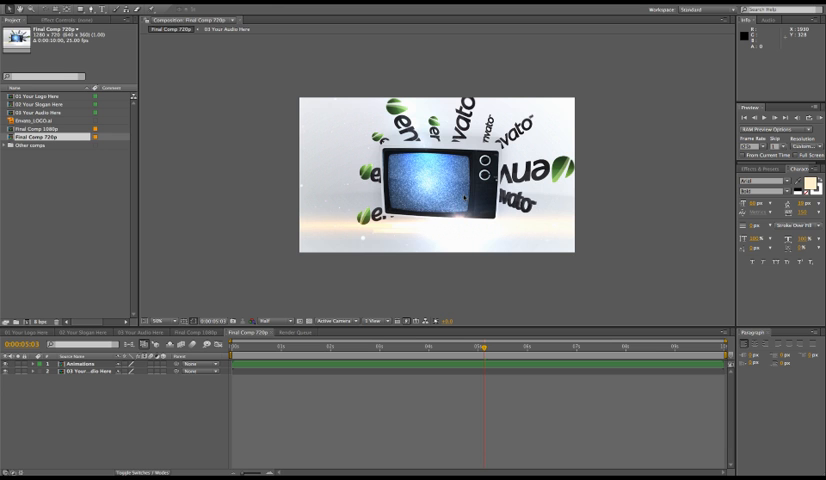
pyautogui.moveTo(443, 165)
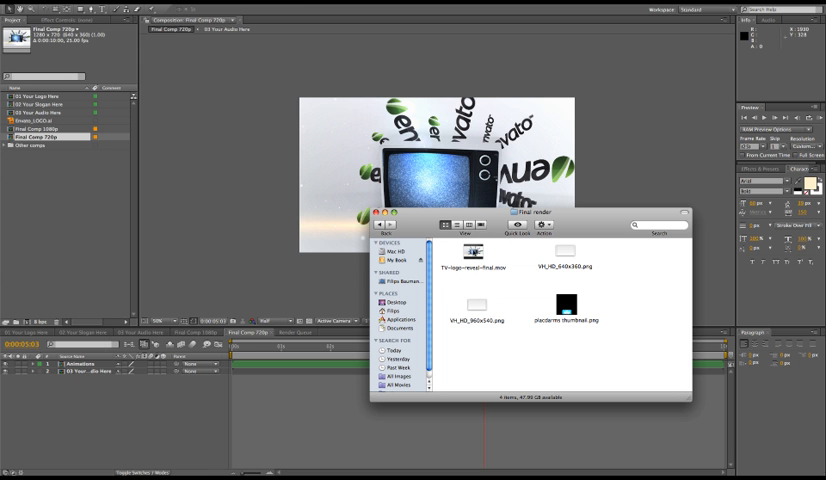
# Step: Close the logo reveal project with Don't Save and start a fresh, empty project
pyautogui.click(467, 261)
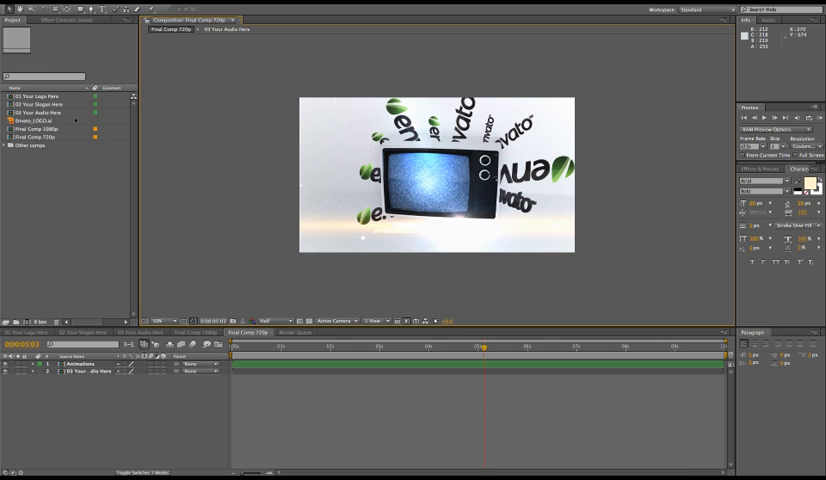
pyautogui.click(30, 5)
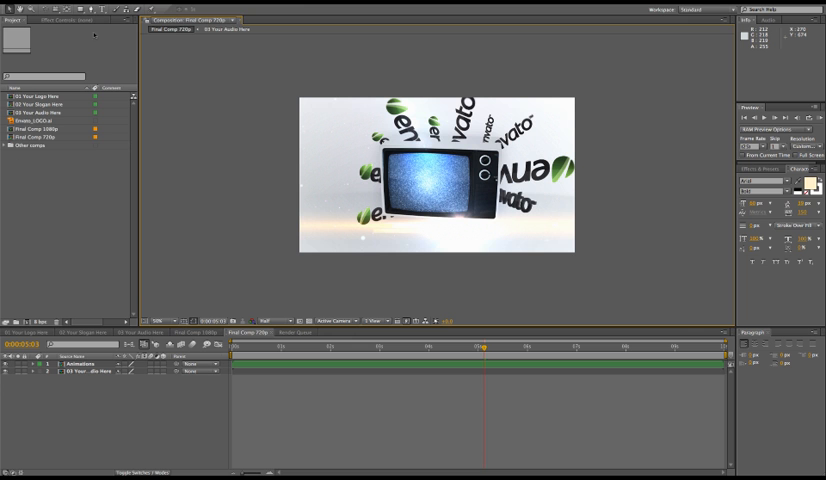
pyautogui.click(15, 6)
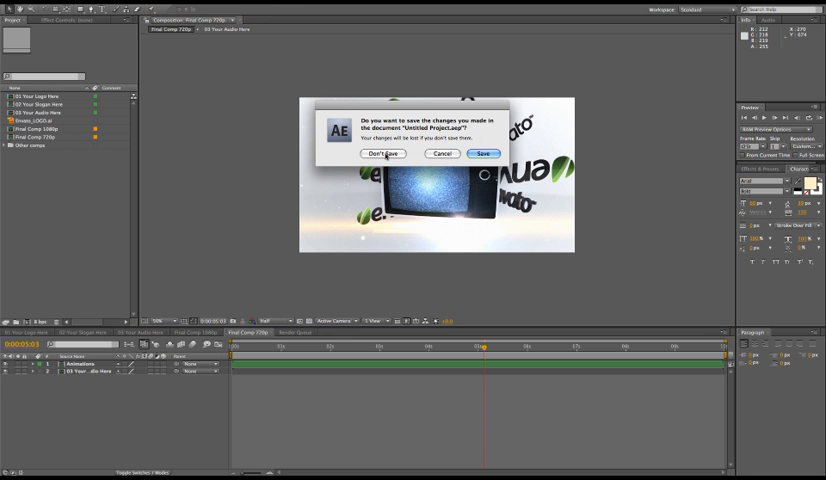
pyautogui.click(382, 154)
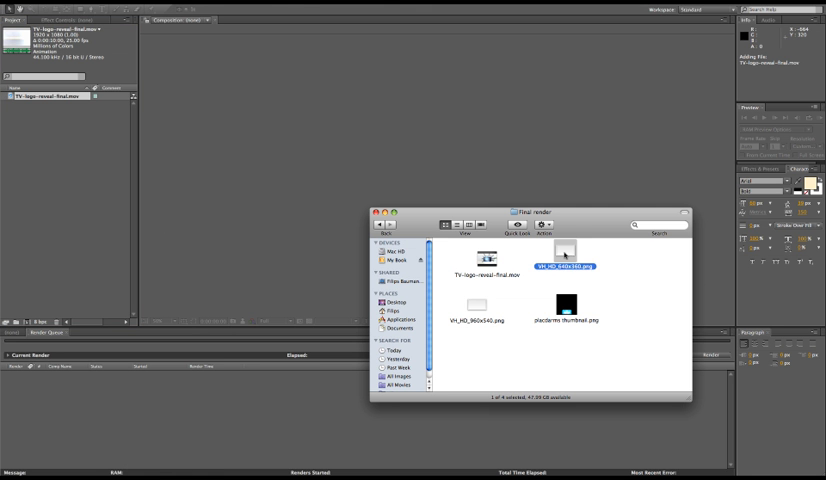
# Step: Select VH_HD_640x360.png in the Final render folder instead of VH_HD_960x540.png
pyautogui.click(477, 314)
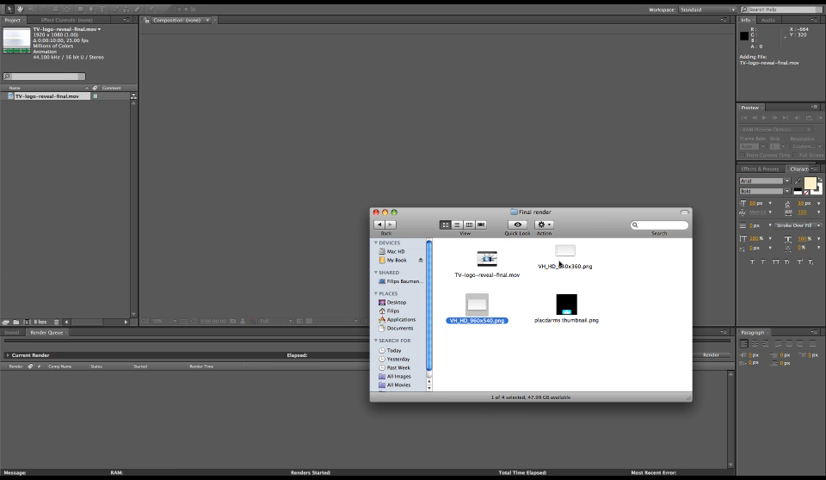
pyautogui.click(565, 253)
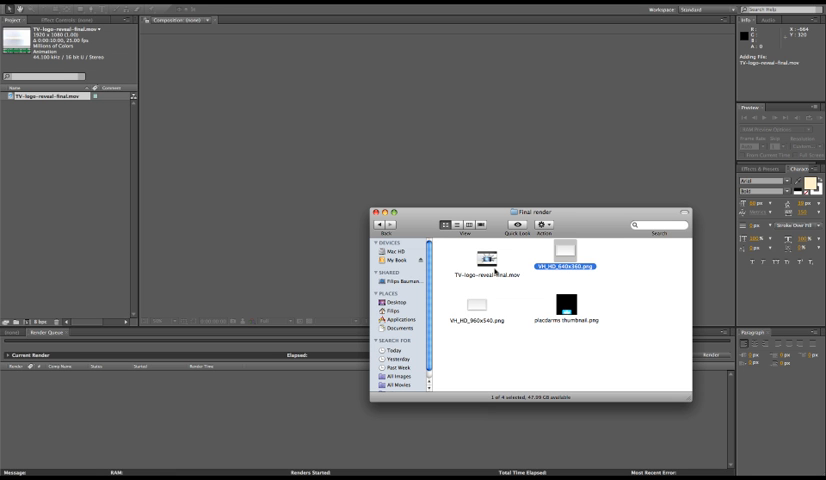
pyautogui.click(477, 305)
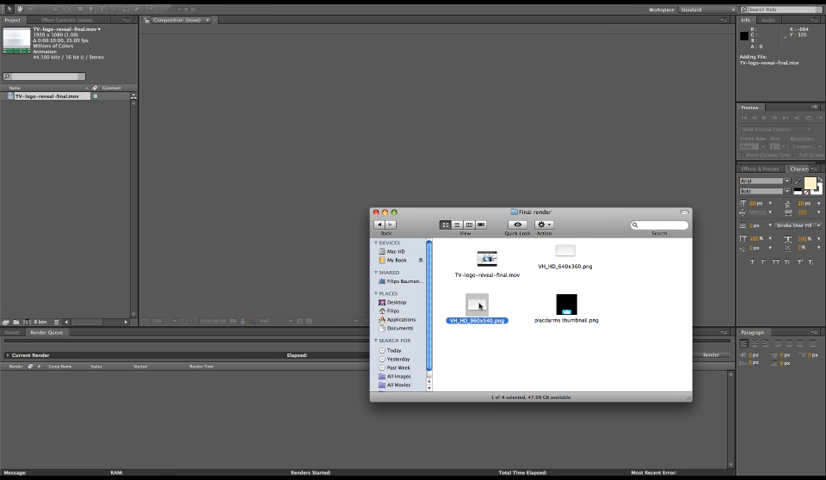
pyautogui.click(565, 252)
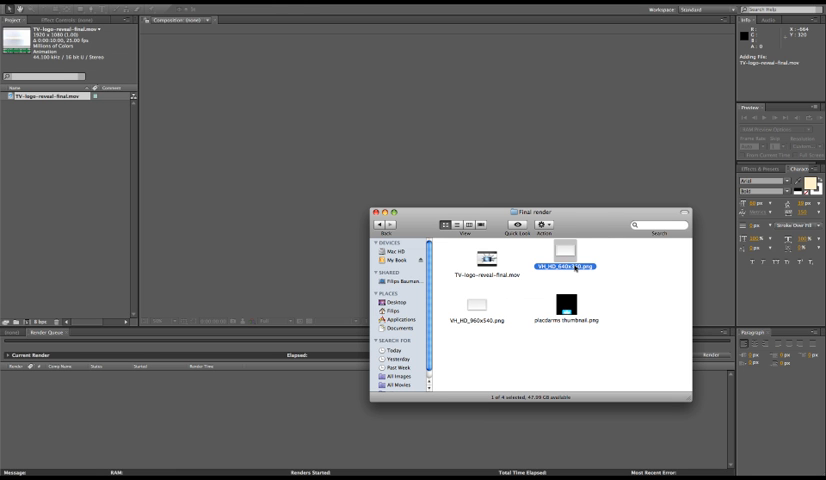
pyautogui.moveTo(568, 250)
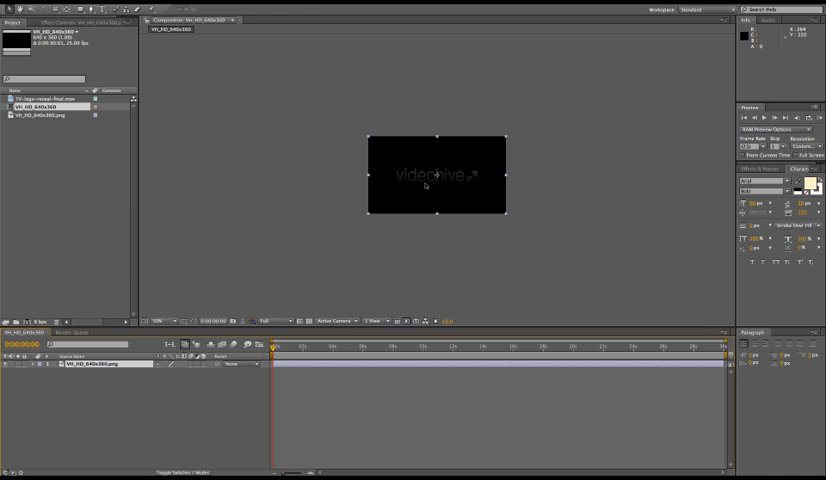
# Step: Add TV-logo-reveal-final.mov below the watermark, fit it to the comp, and show its Scale
pyautogui.click(50, 104)
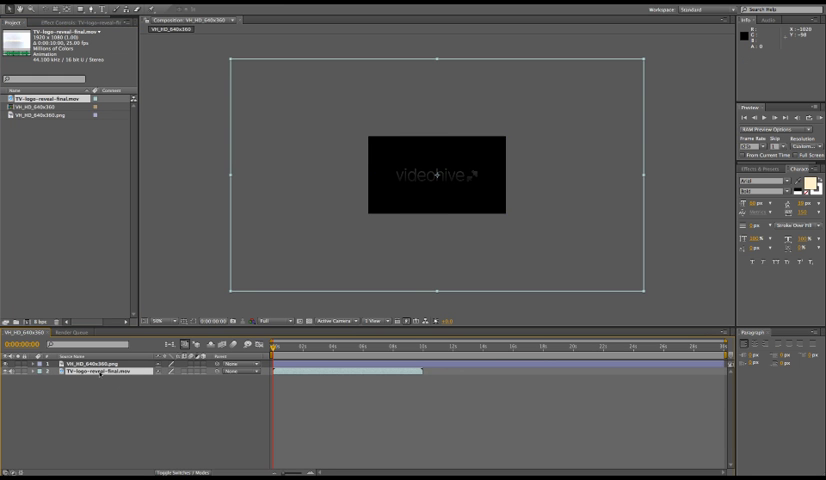
pyautogui.rightClick(95, 372)
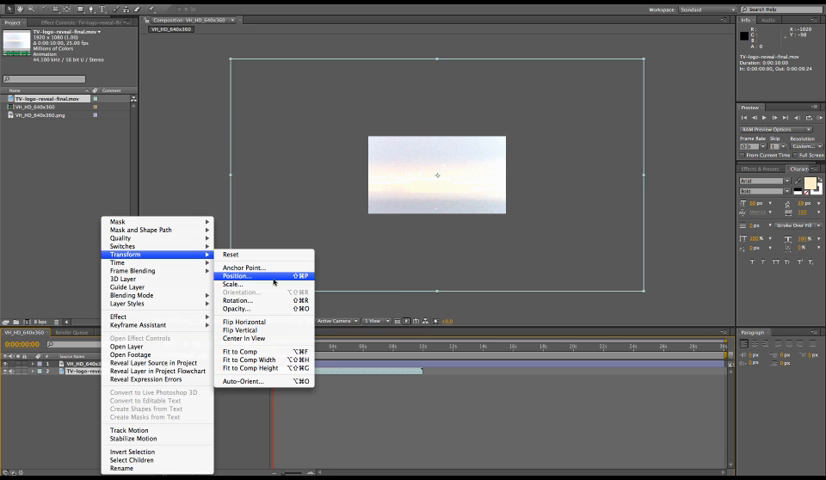
pyautogui.click(243, 271)
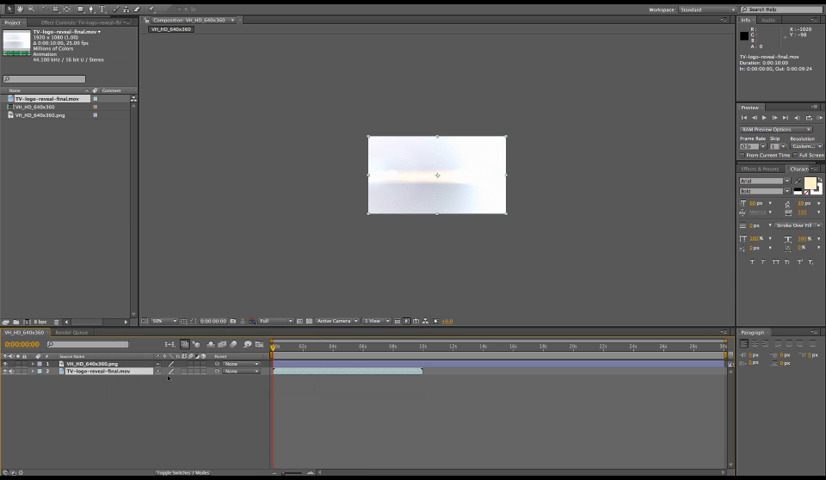
pyautogui.press('s')
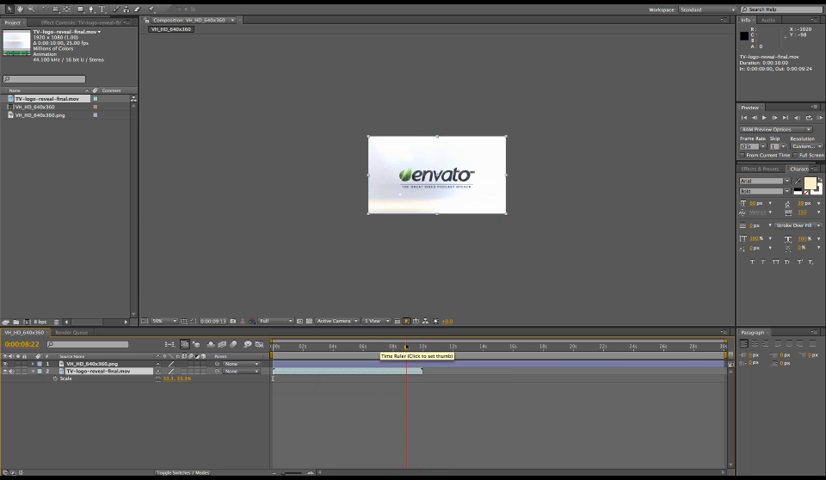
# Step: Trim the 640x360 comp to the movie's roughly ten-second length
pyautogui.click(720, 345)
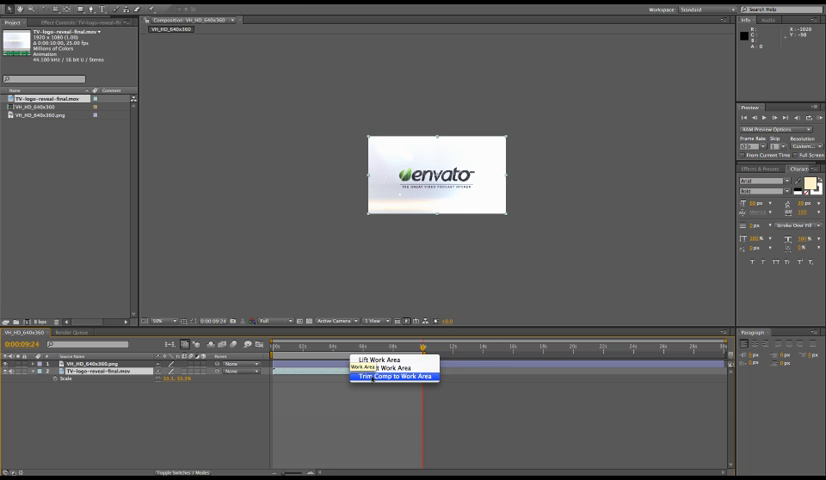
pyautogui.click(393, 377)
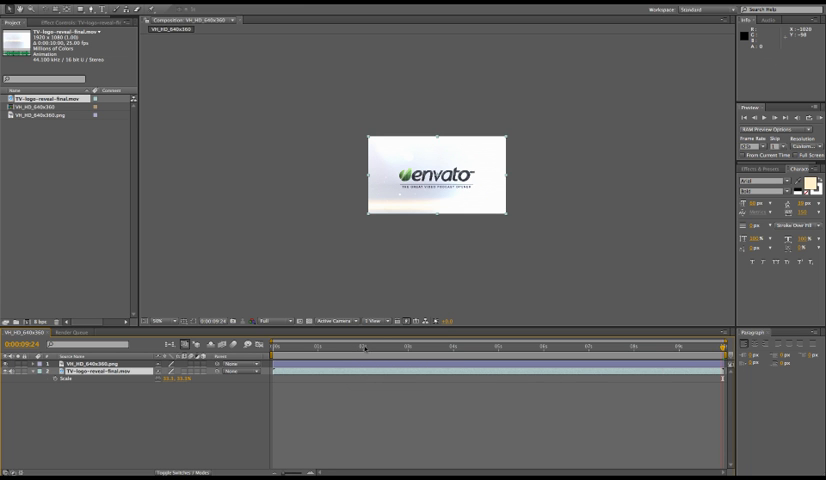
pyautogui.click(470, 352)
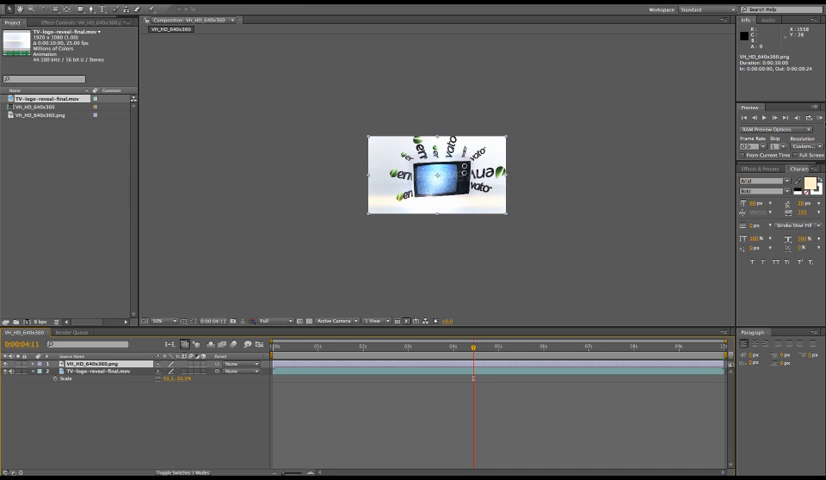
# Step: Search Effects & Presets for 'inver' to find the Invert effect
pyautogui.click(744, 168)
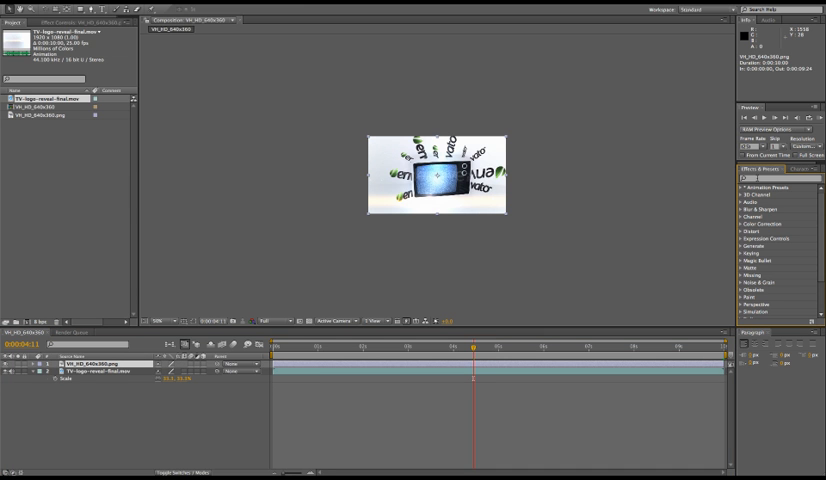
pyautogui.write('invert')
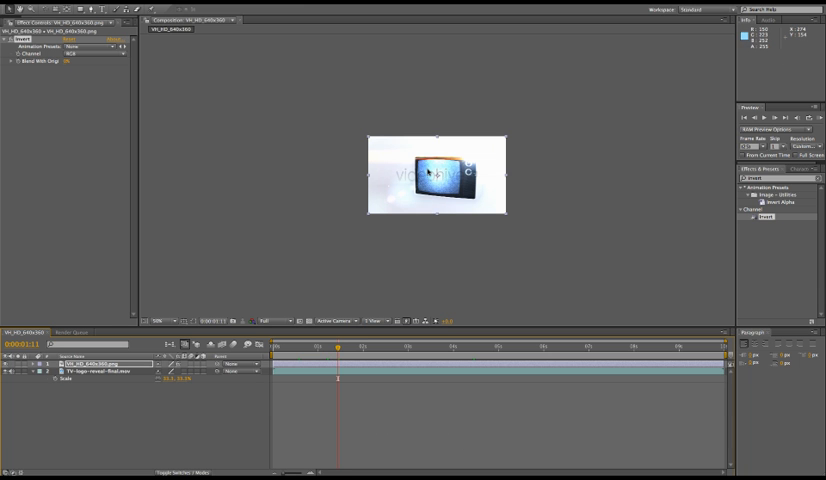
pyautogui.moveTo(405, 180)
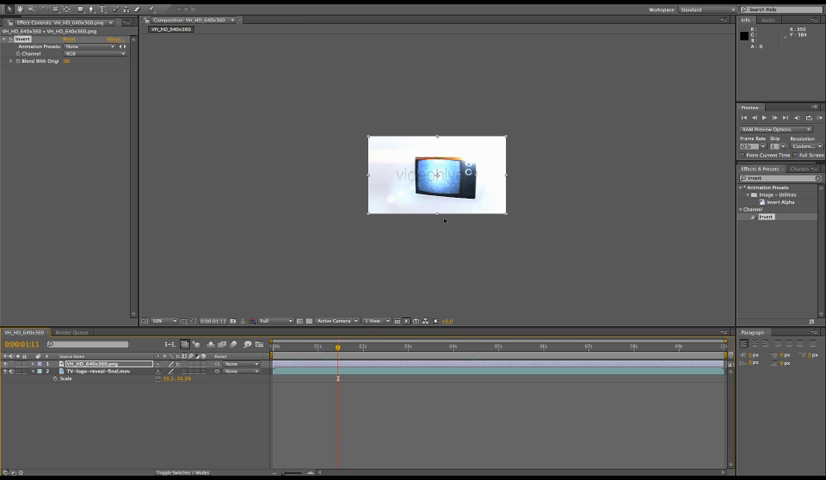
pyautogui.moveTo(107, 285)
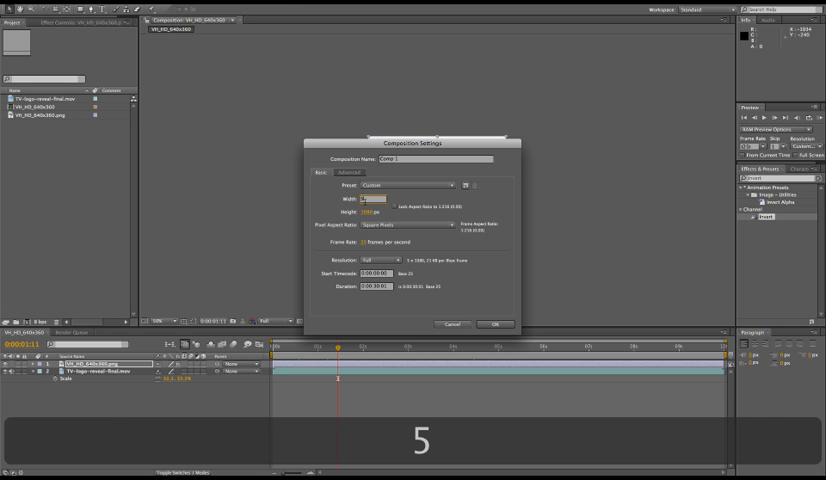
# Step: Create a 590x300 composition and select the logo reveal movie for it
pyautogui.write('590')
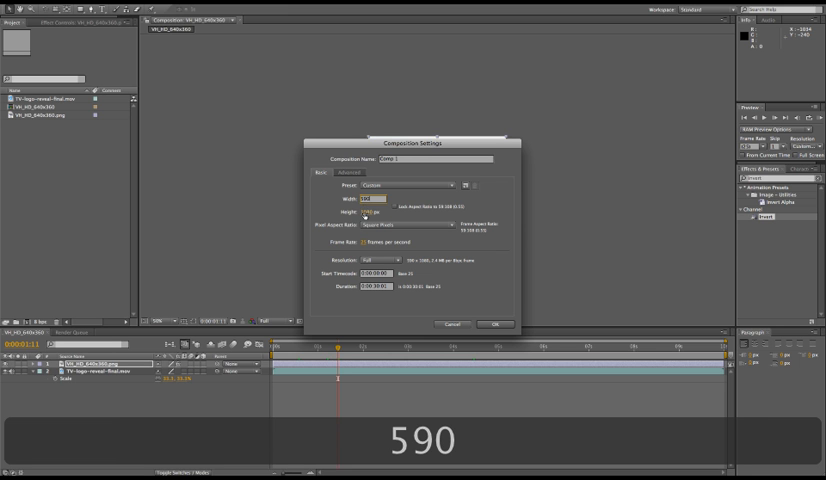
pyautogui.click(375, 211)
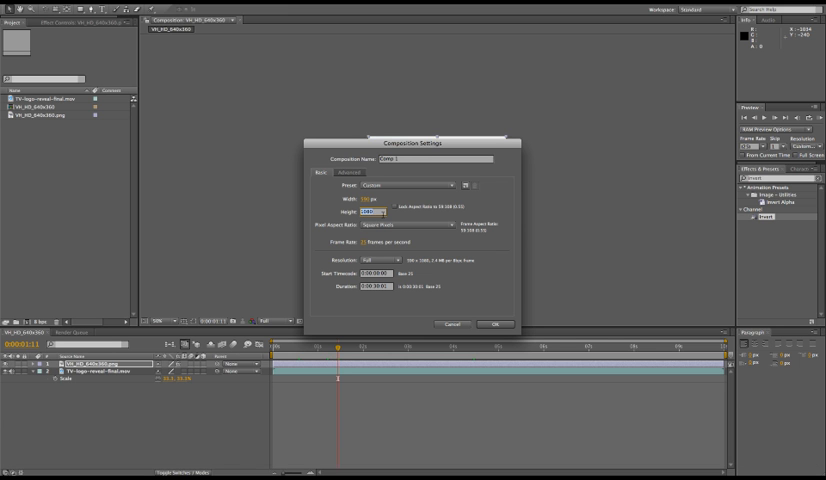
pyautogui.click(493, 324)
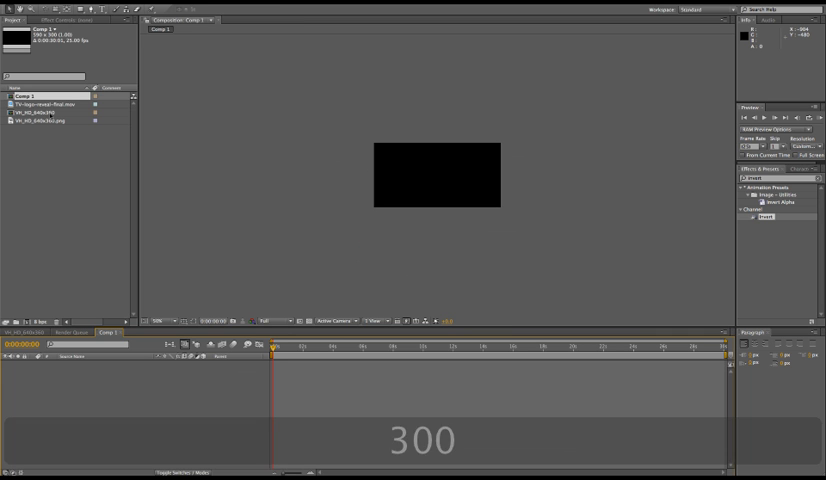
pyautogui.click(52, 103)
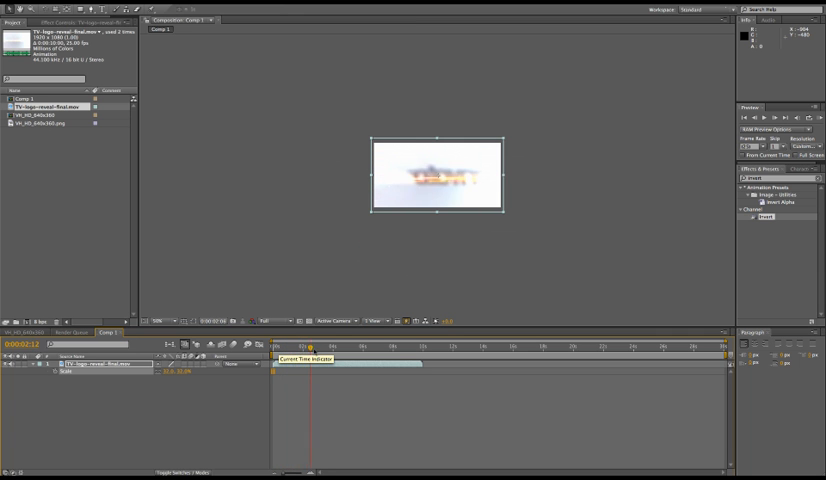
# Step: Scrub through the logo reveal in Comp 1 and open the layer's context menu
pyautogui.moveTo(310, 347); pyautogui.dragTo(331, 347)
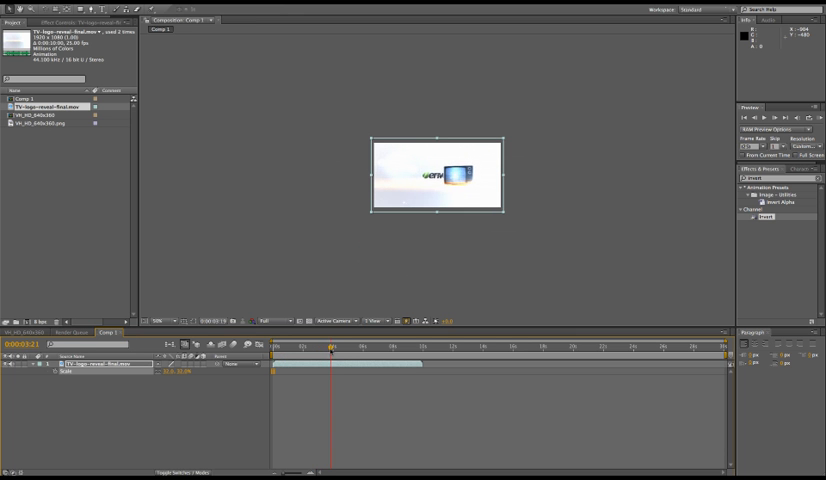
pyautogui.moveTo(330, 347); pyautogui.dragTo(336, 347)
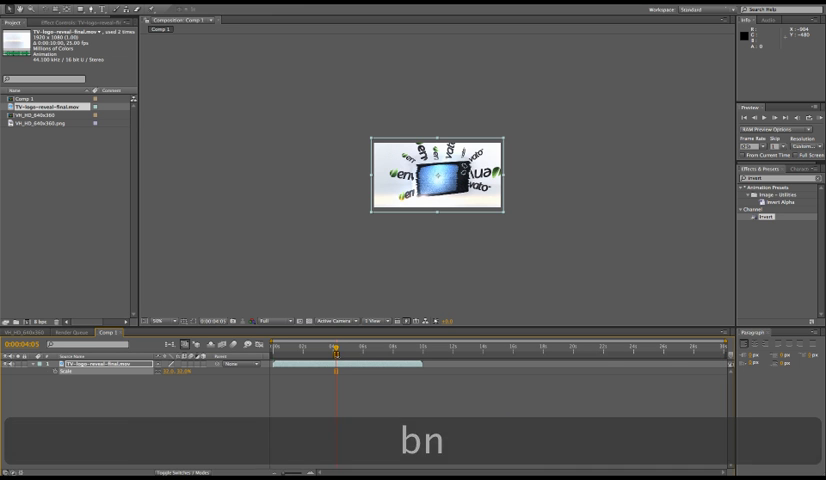
pyautogui.rightClick(335, 358)
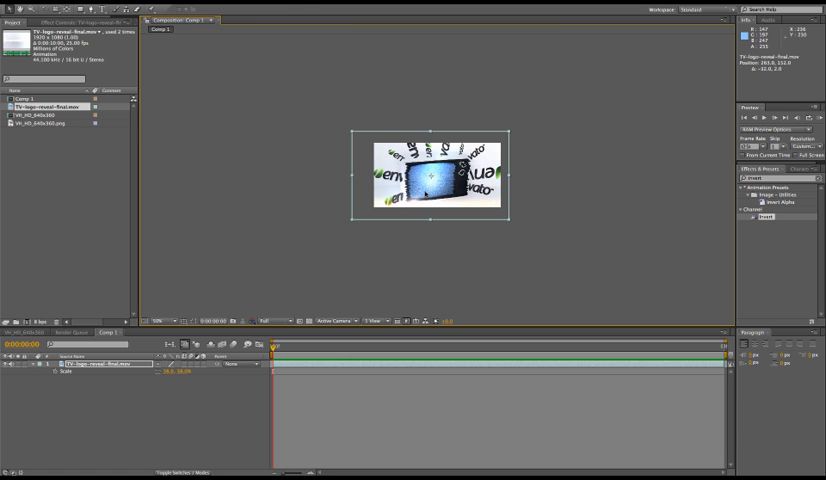
pyautogui.moveTo(431, 150)
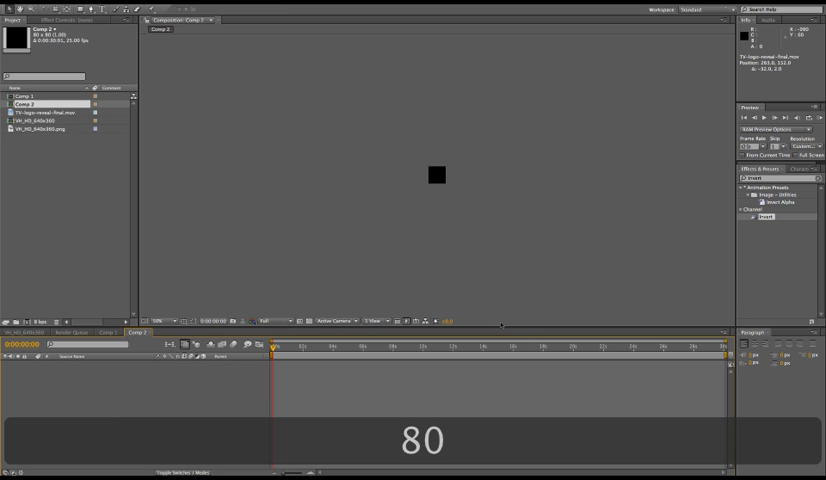
# Step: Raise the viewer magnification to enlarge the tiny 80x80 comp
pyautogui.click(172, 321)
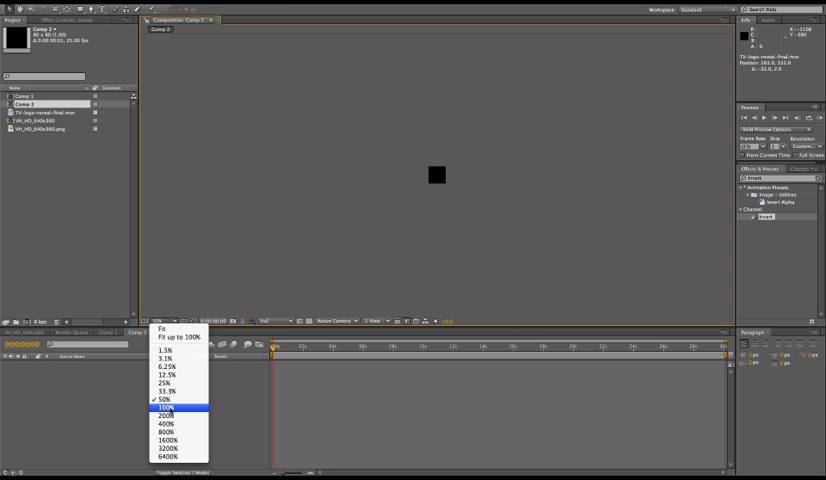
pyautogui.click(166, 410)
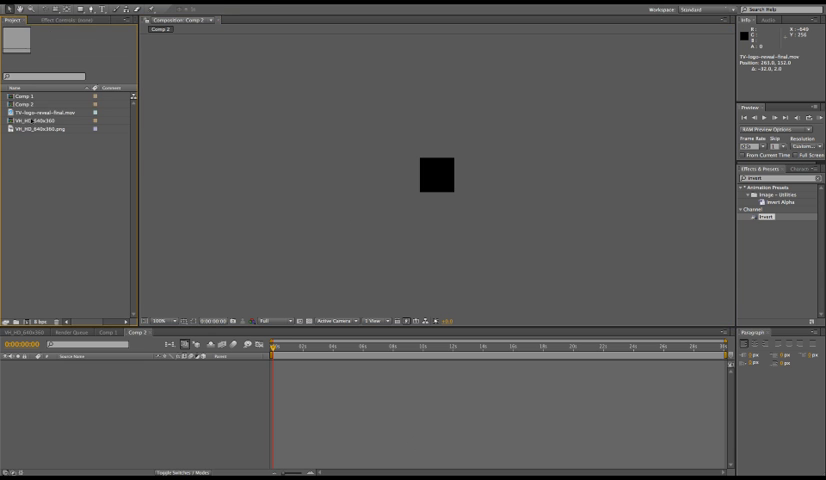
pyautogui.click(40, 112)
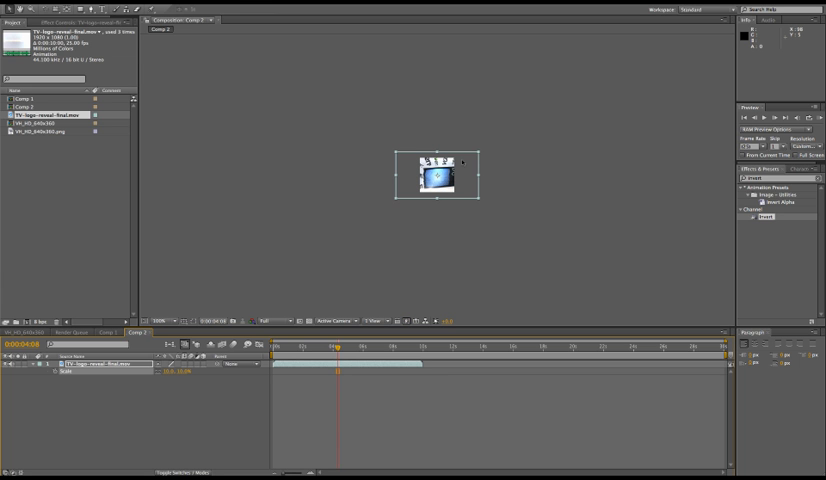
pyautogui.moveTo(443, 189)
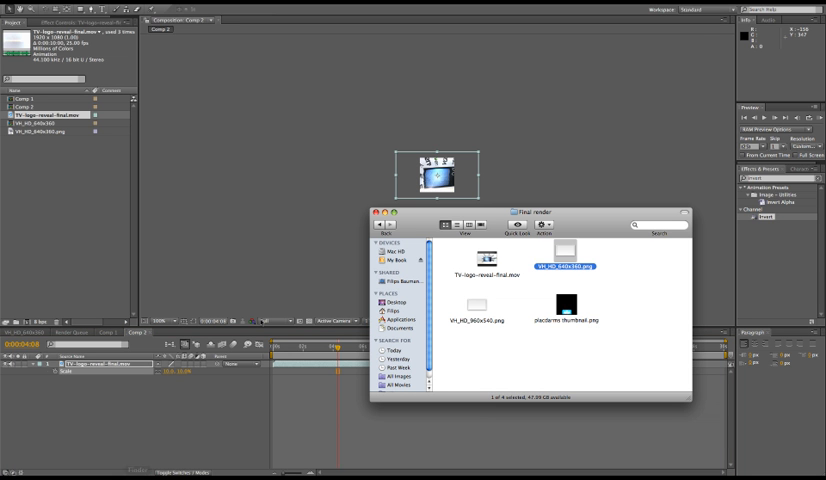
# Step: Select the thumbnail image in the Final render folder
pyautogui.click(565, 306)
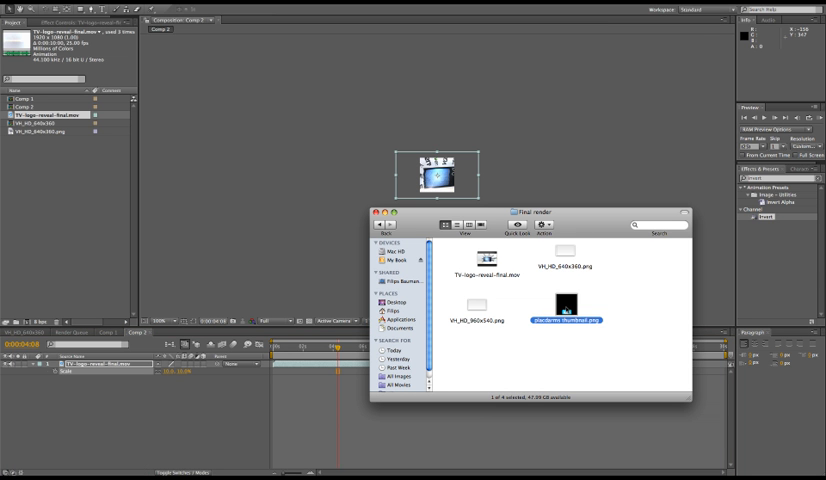